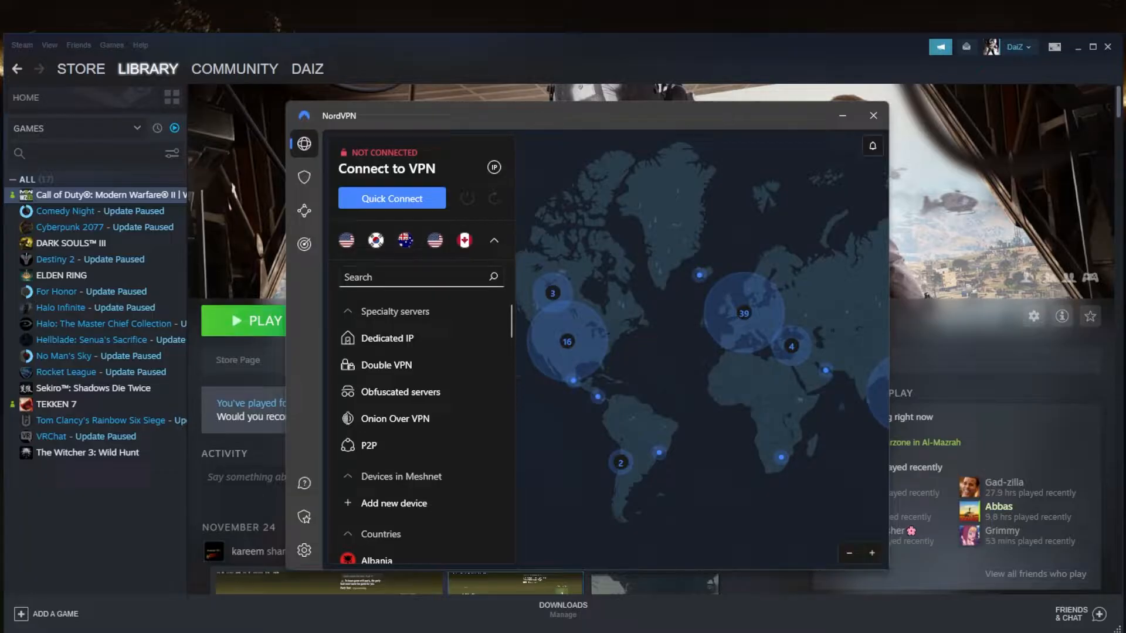
- Choose NordLynx as the VPN protocol in Connection settings and return to the server map
click(873, 116)
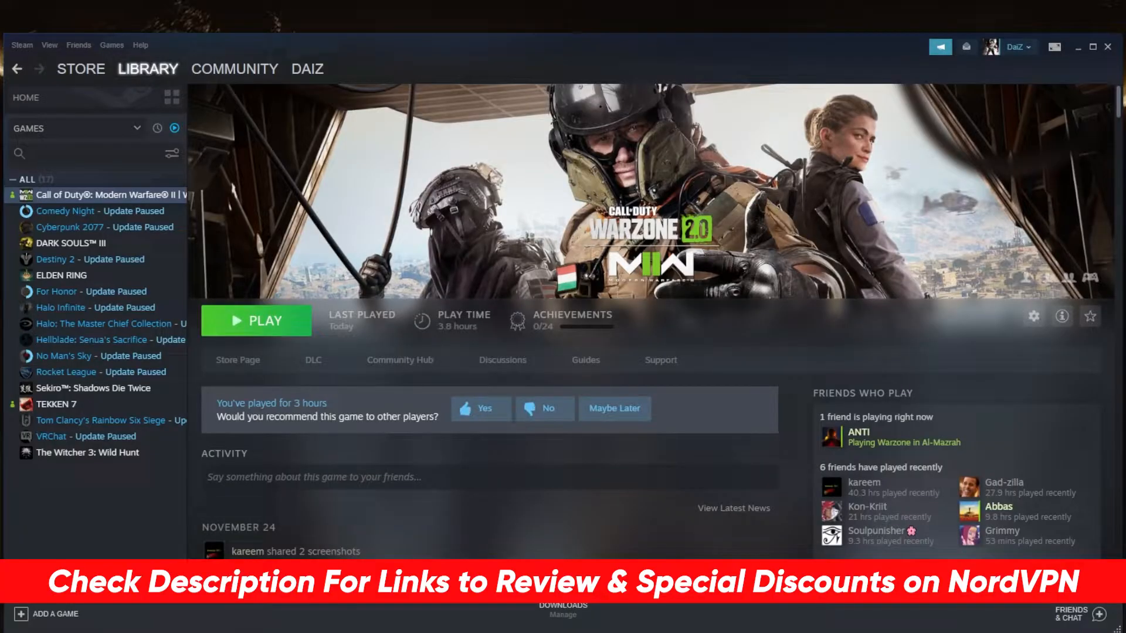
mouse_move(610, 612)
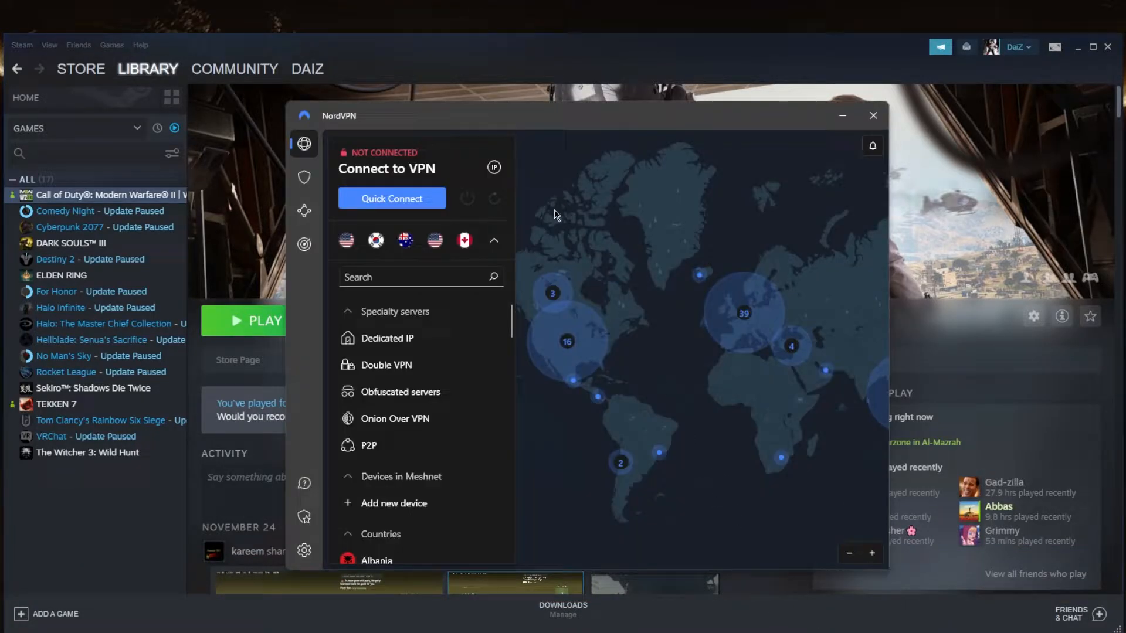
click(304, 550)
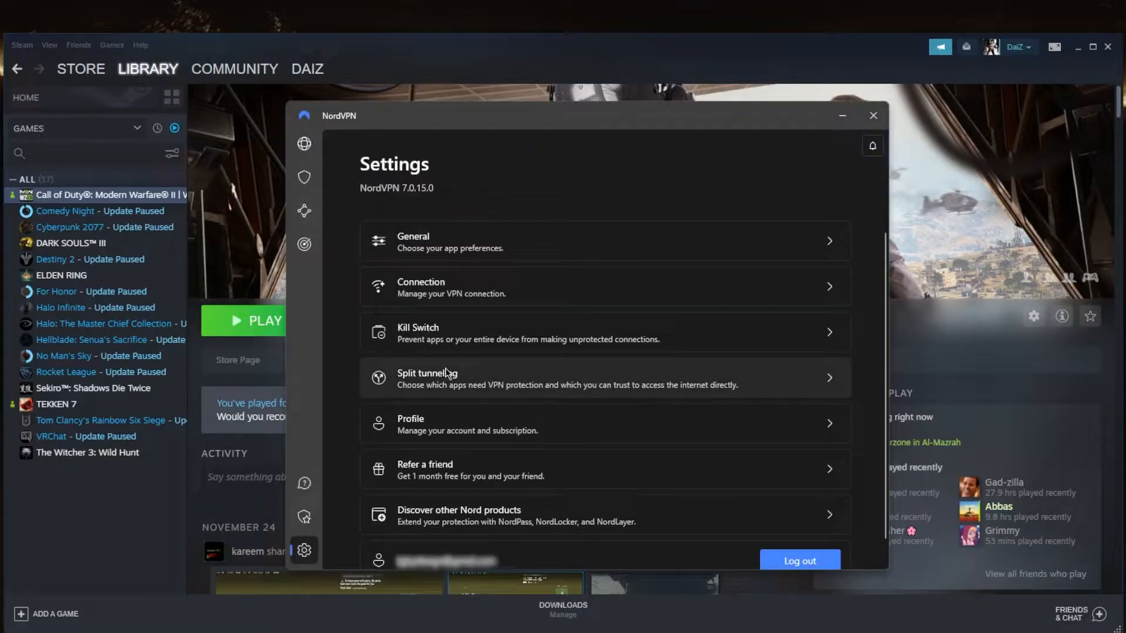
mouse_move(513, 293)
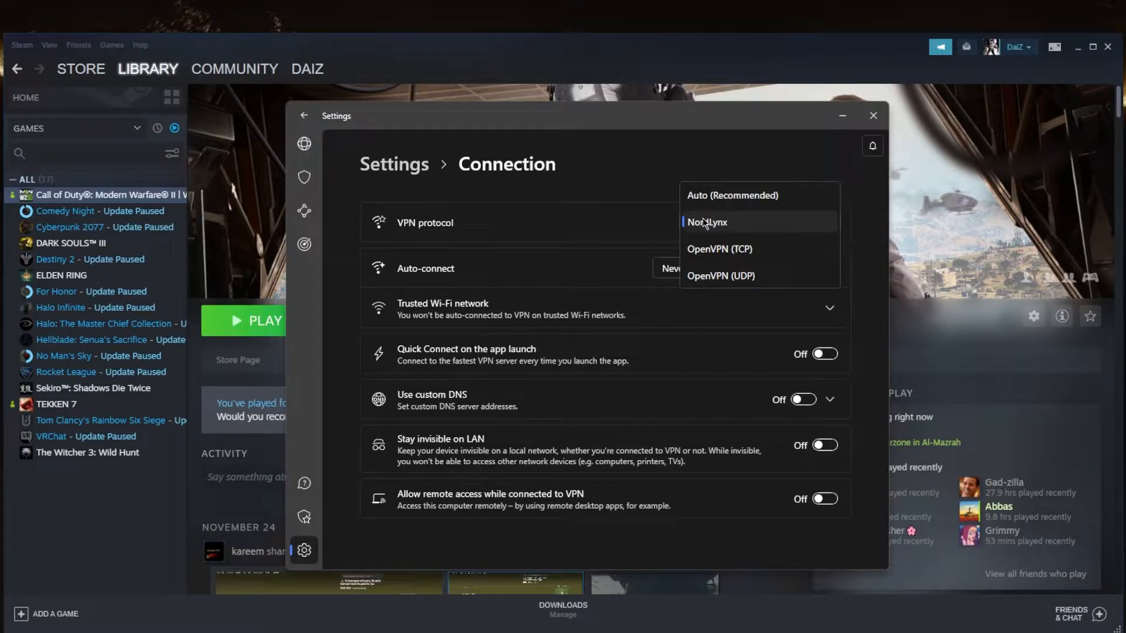
click(705, 221)
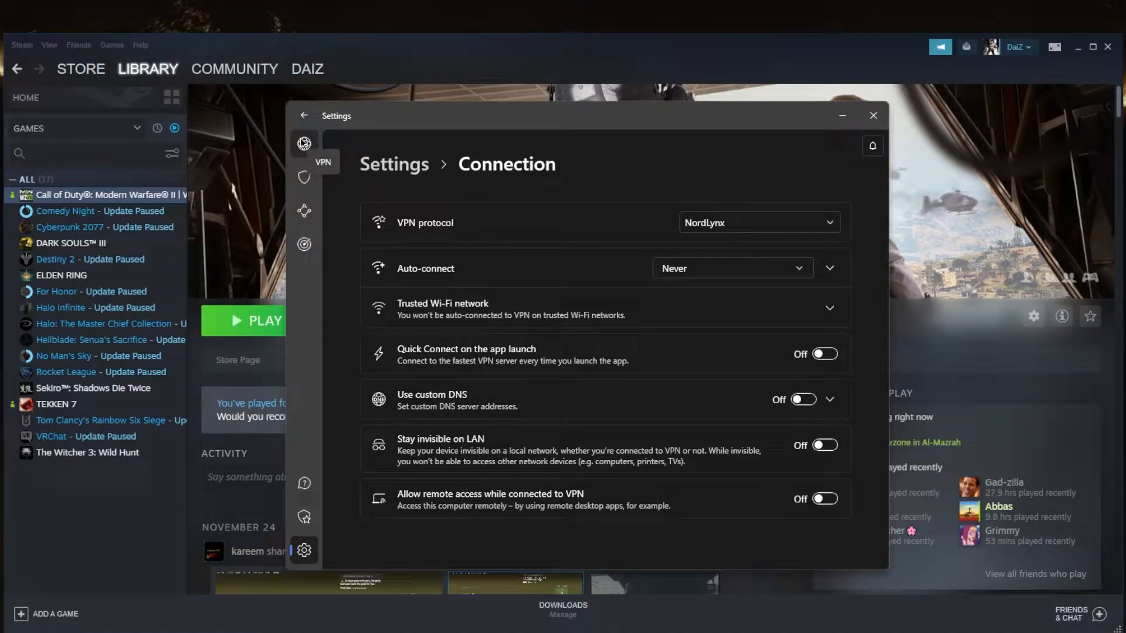
click(304, 143)
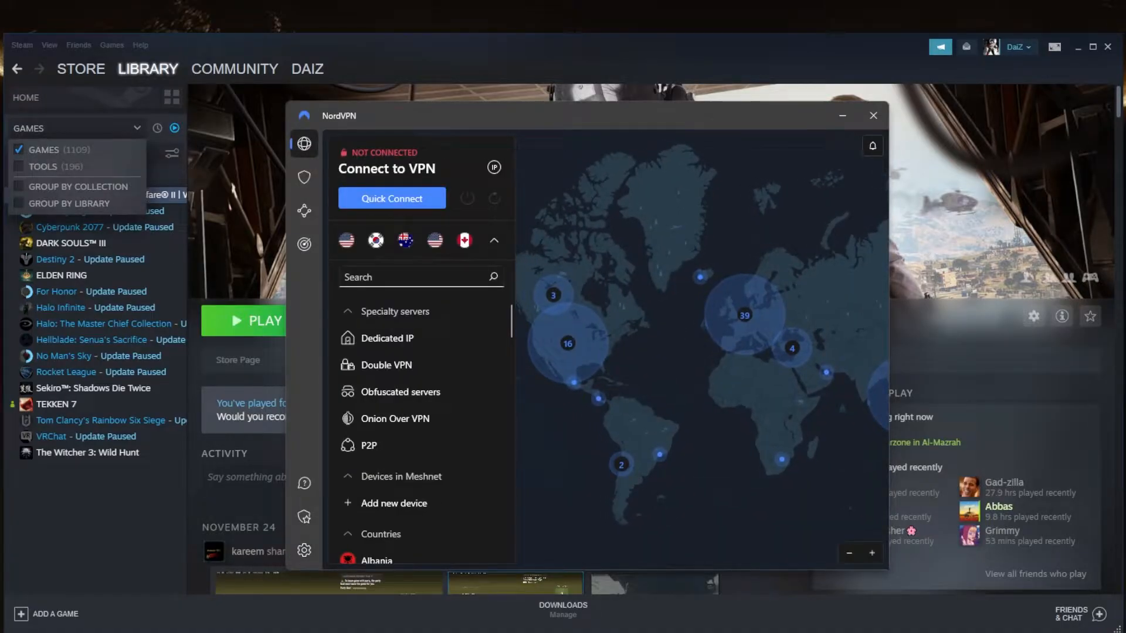
mouse_move(568, 345)
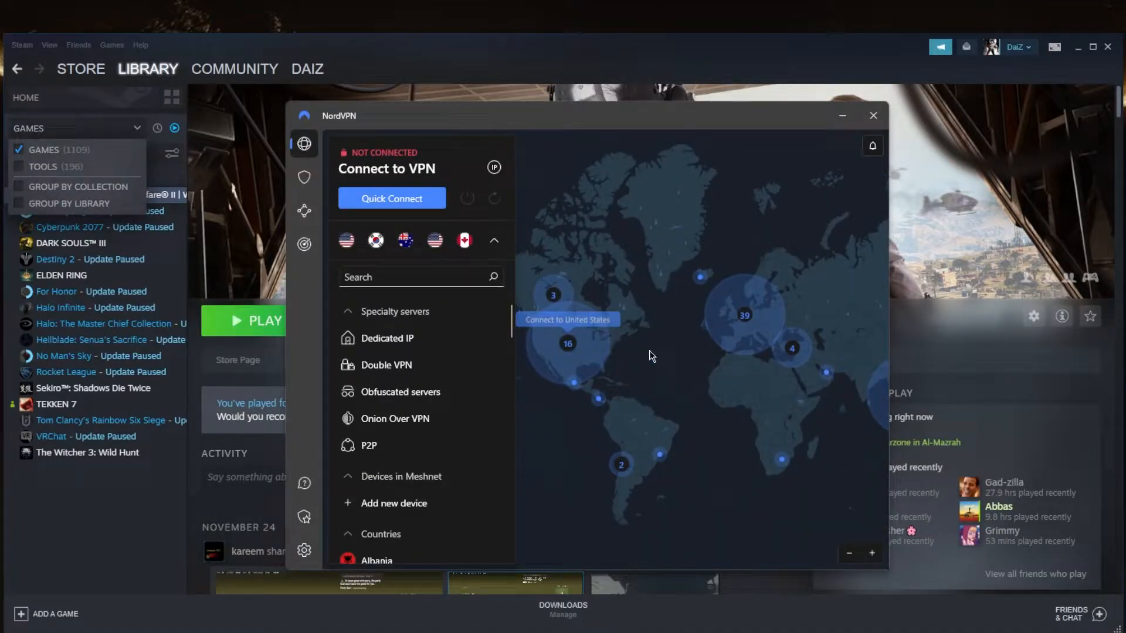
mouse_move(683, 362)
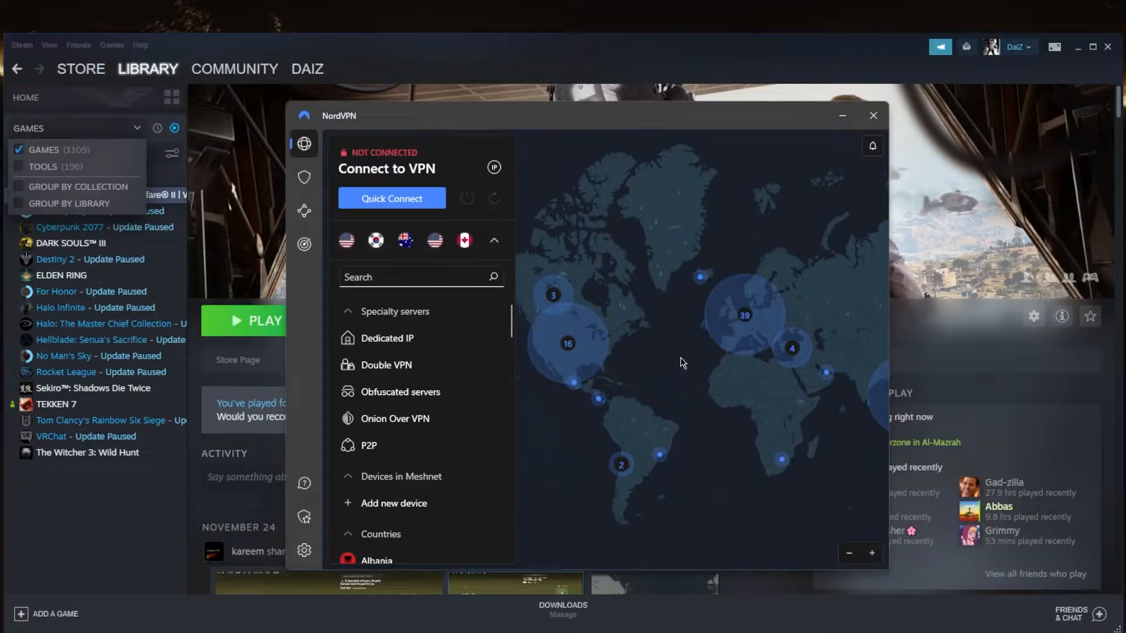
mouse_move(1121, 248)
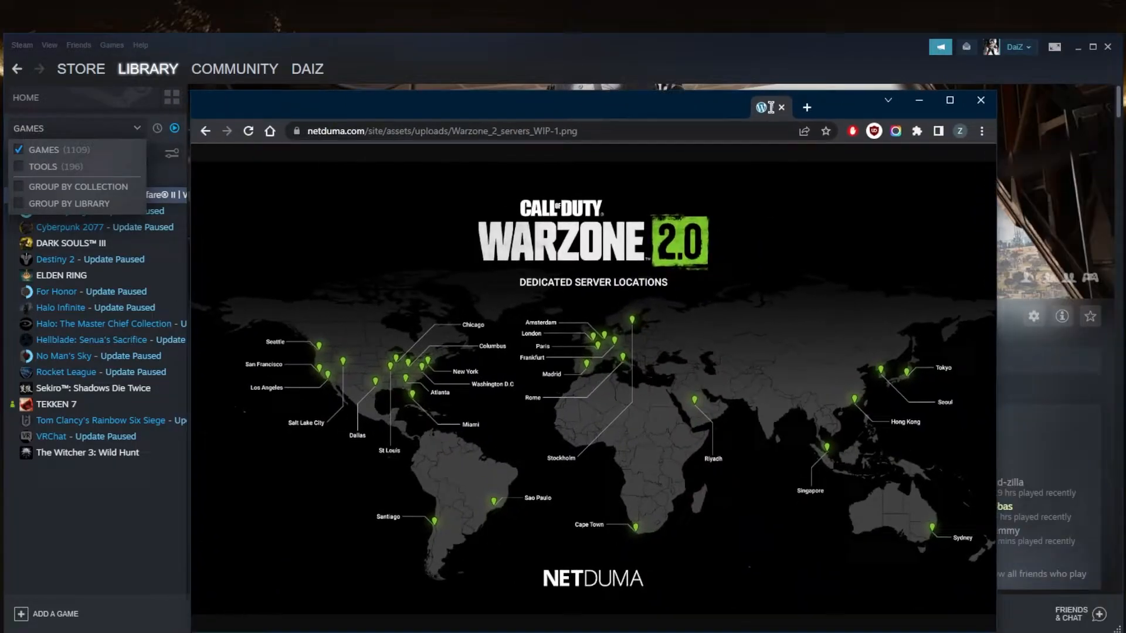
- Move the Chrome window with the Warzone 2.0 server locations map further left
drag(771, 100, 558, 75)
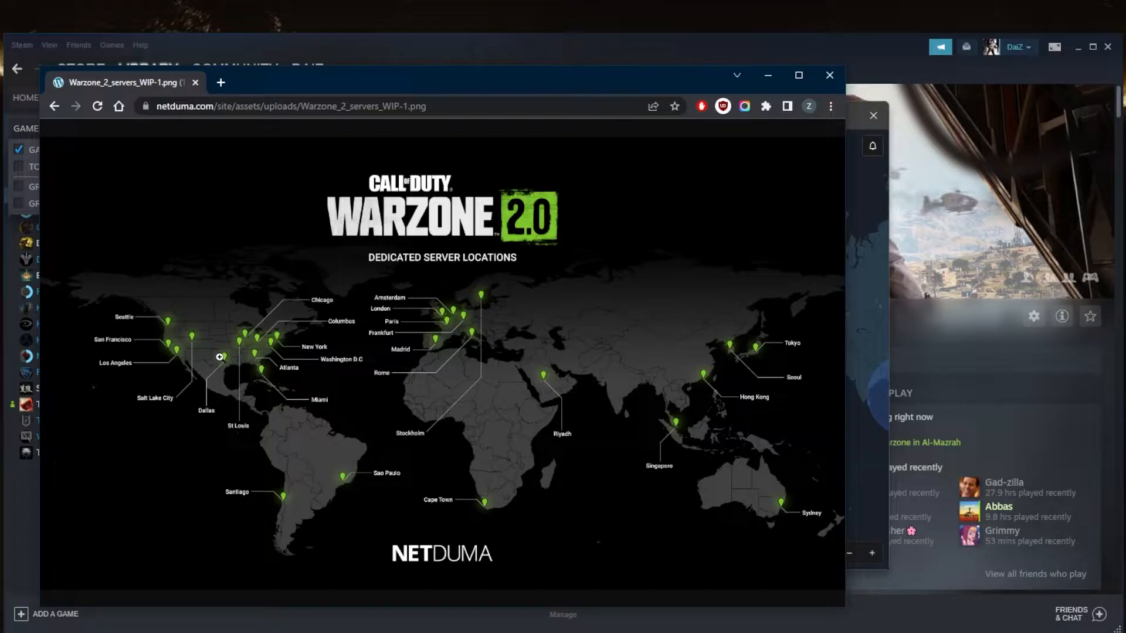
mouse_move(445, 318)
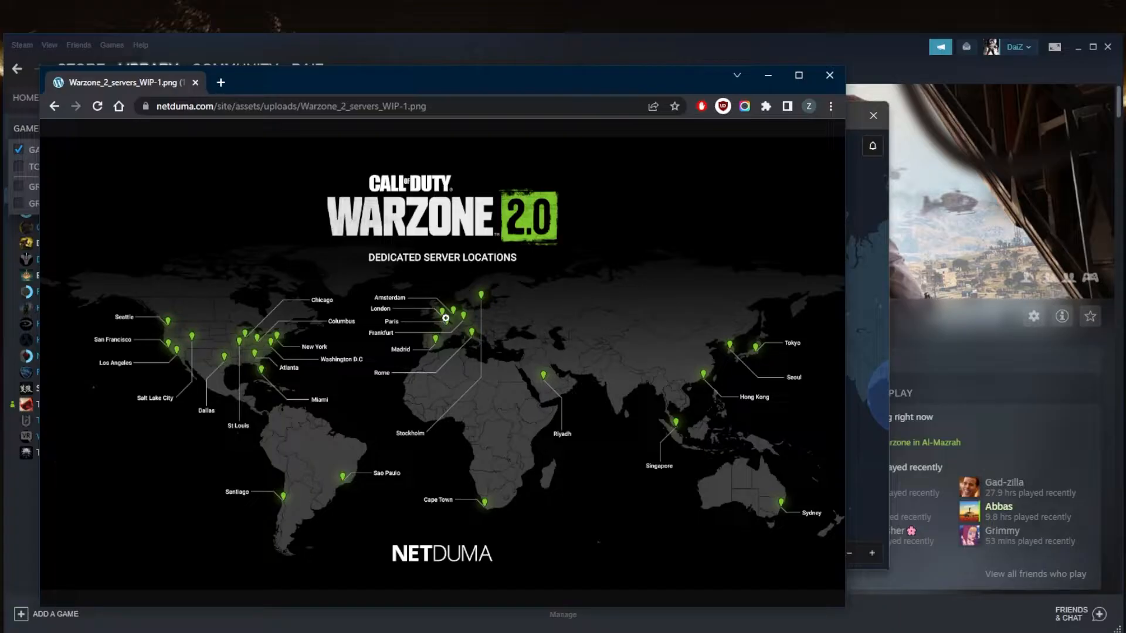
mouse_move(542, 387)
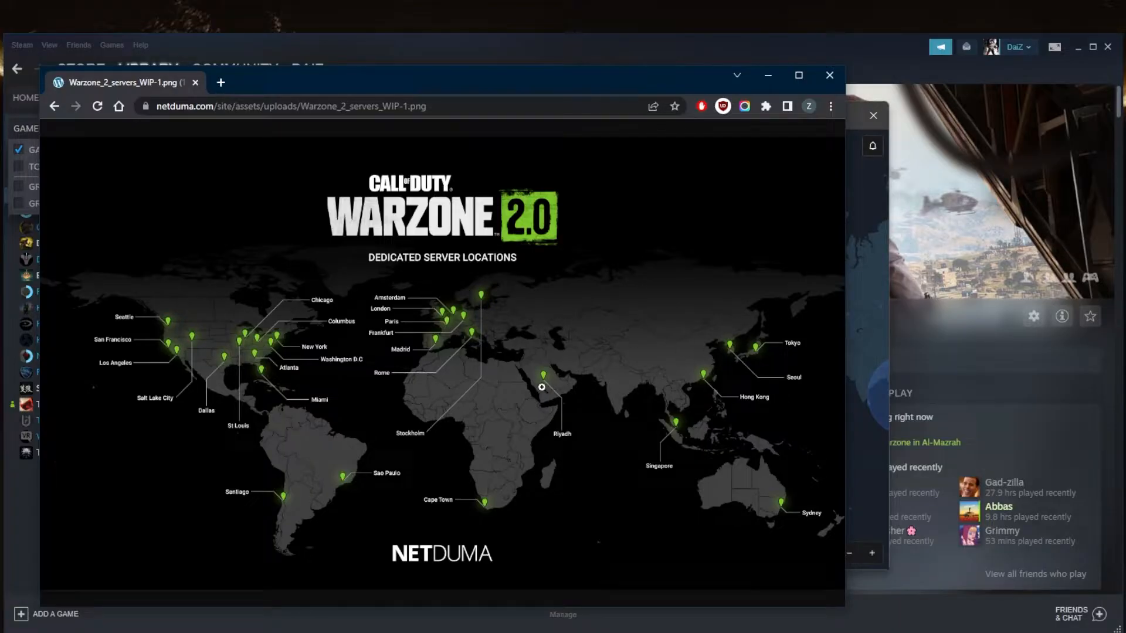
mouse_move(293, 487)
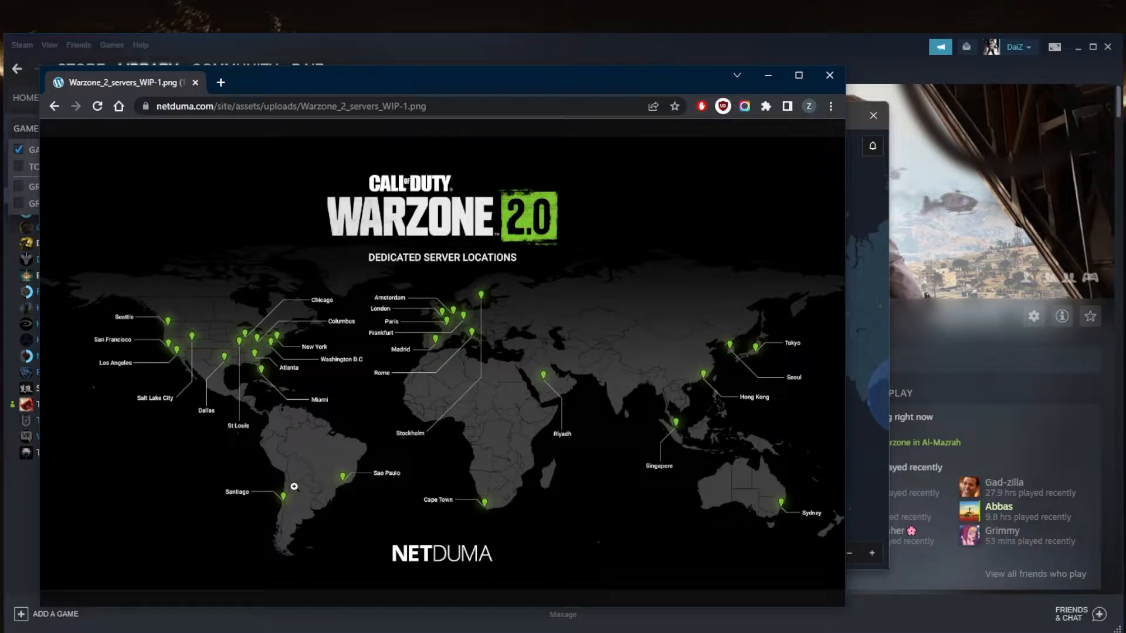
mouse_move(731, 359)
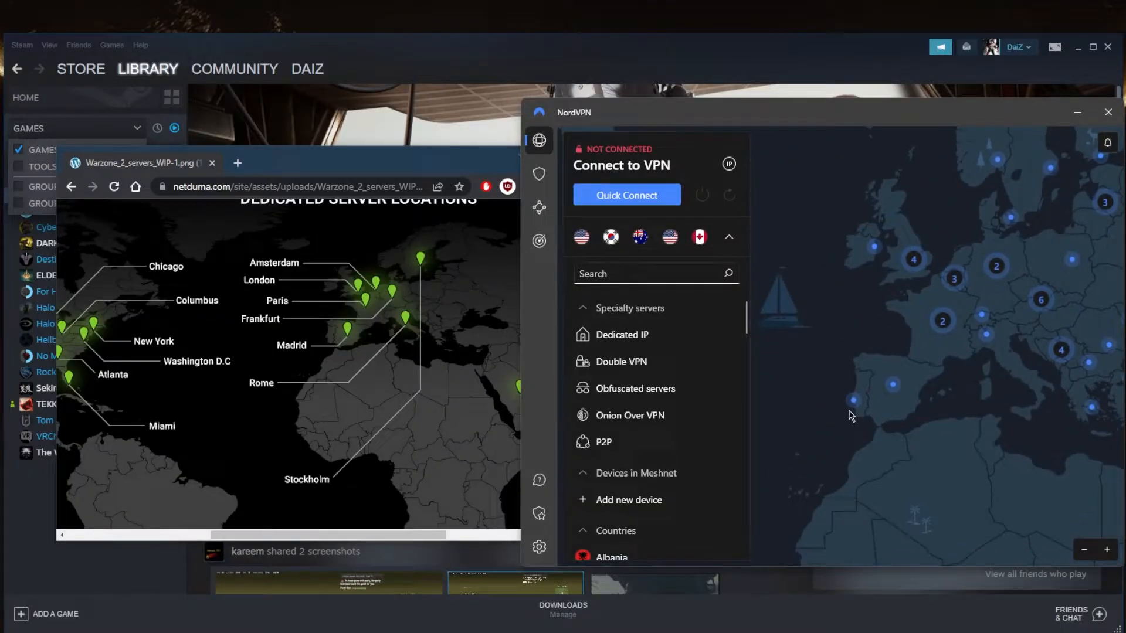
mouse_move(853, 401)
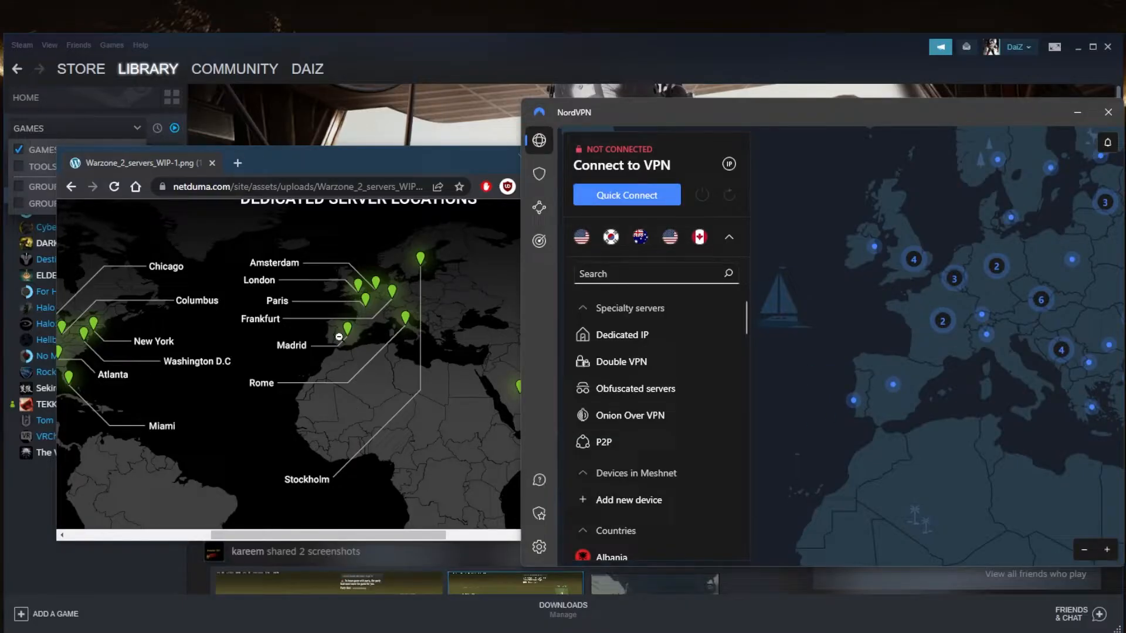
mouse_move(891, 389)
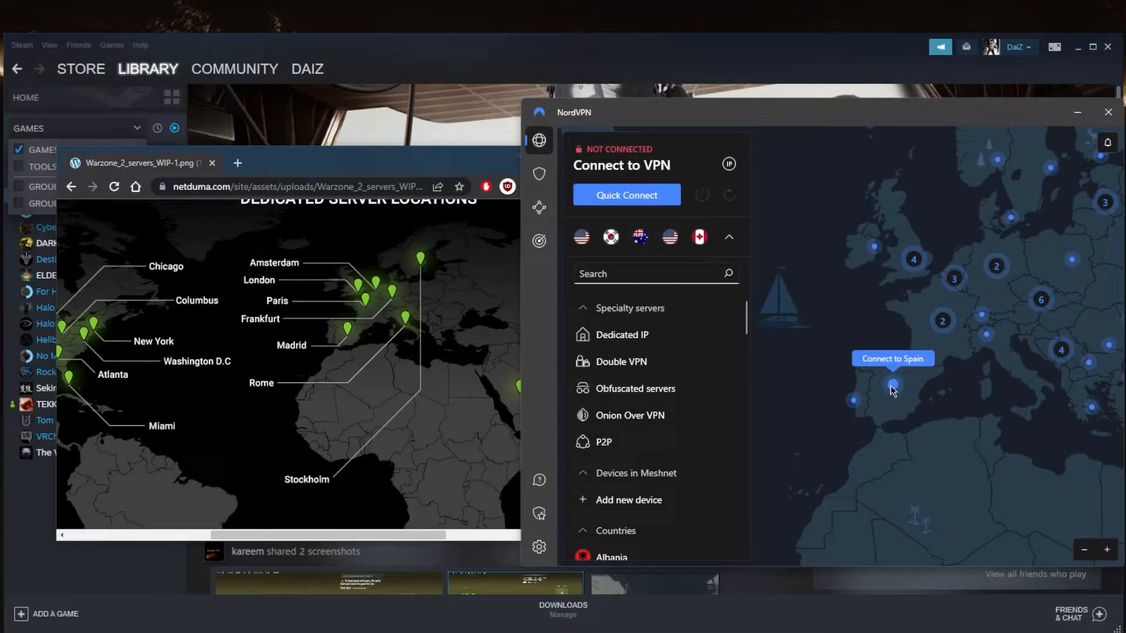
mouse_move(940, 327)
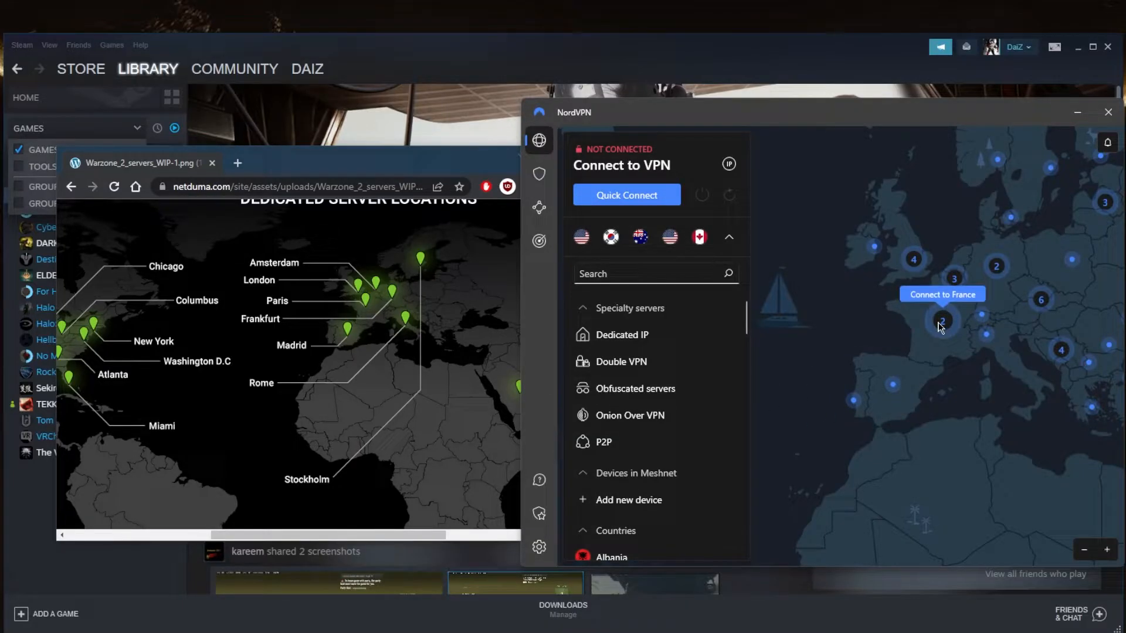
mouse_move(932, 280)
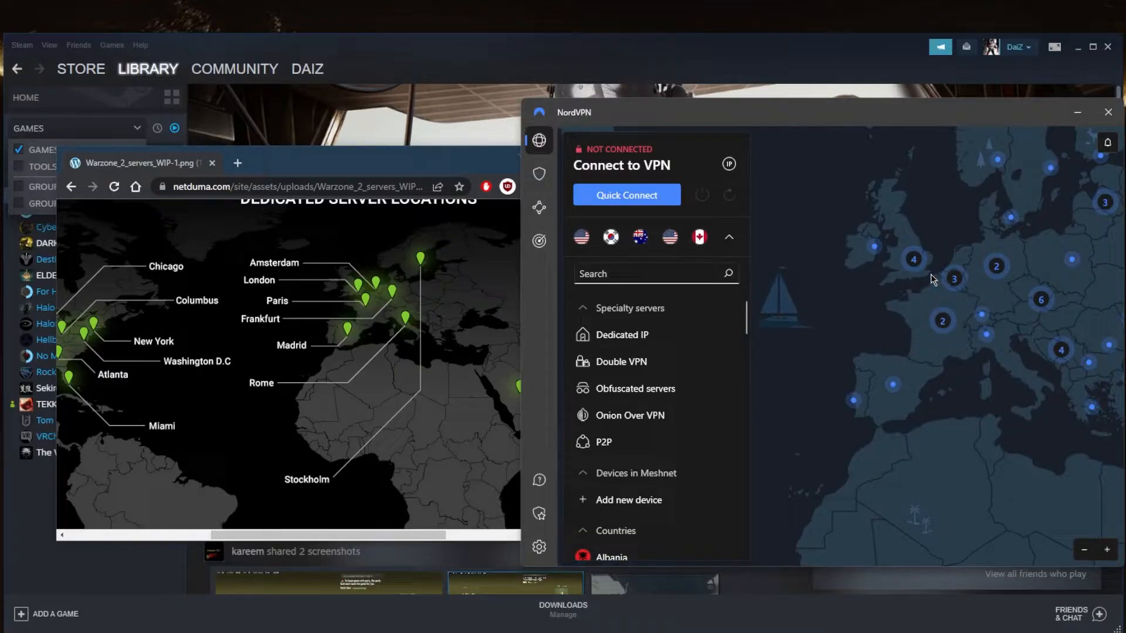
mouse_move(813, 371)
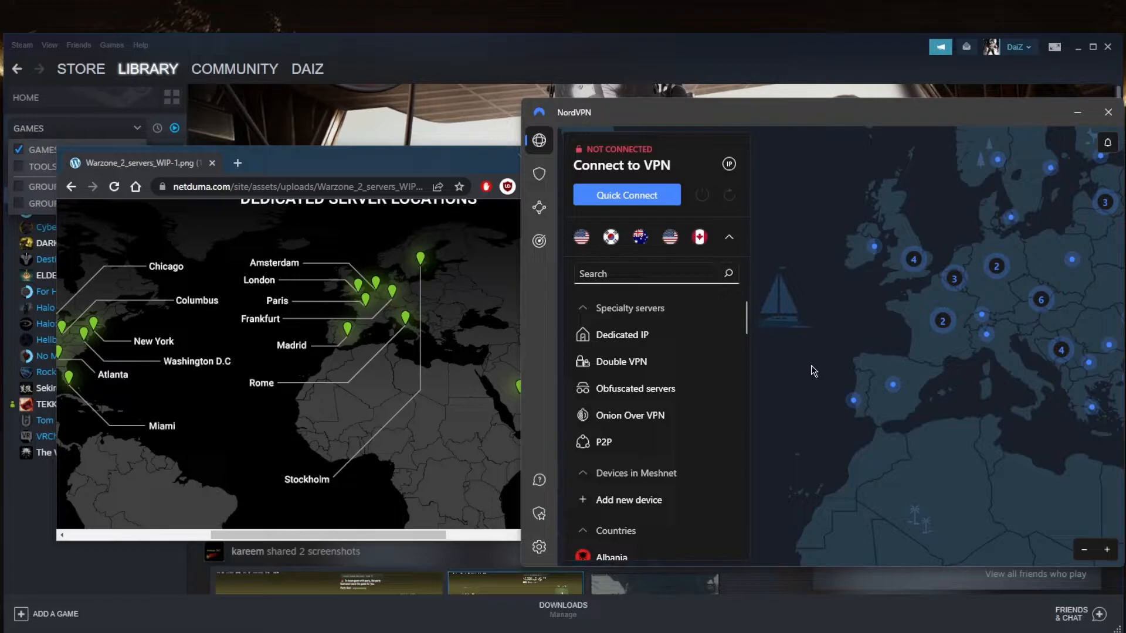
mouse_move(338, 339)
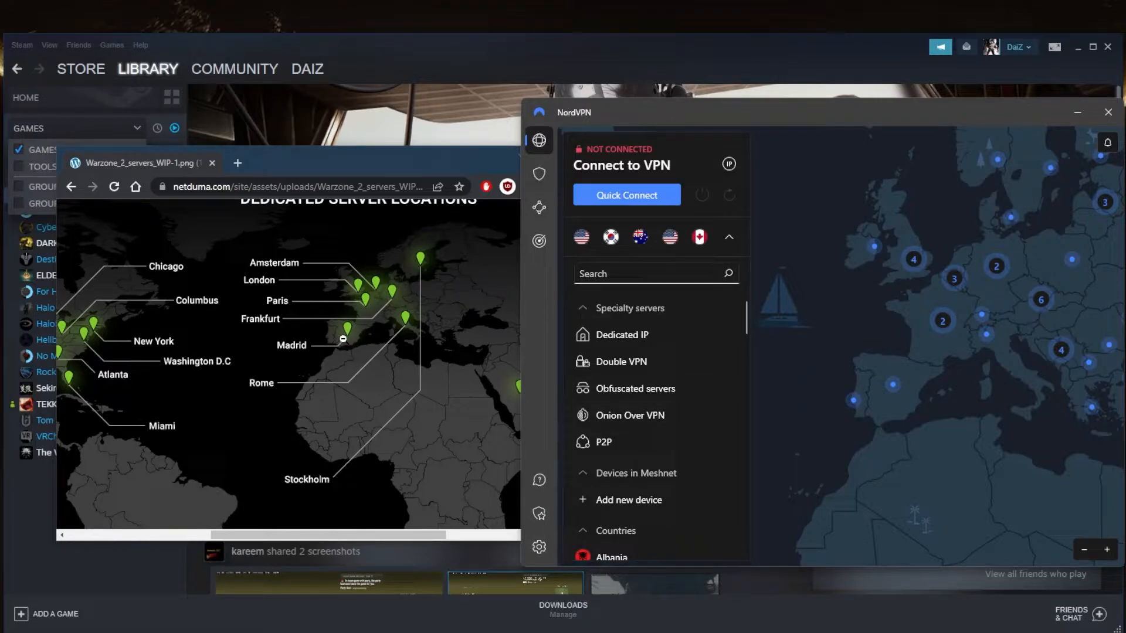
mouse_move(364, 291)
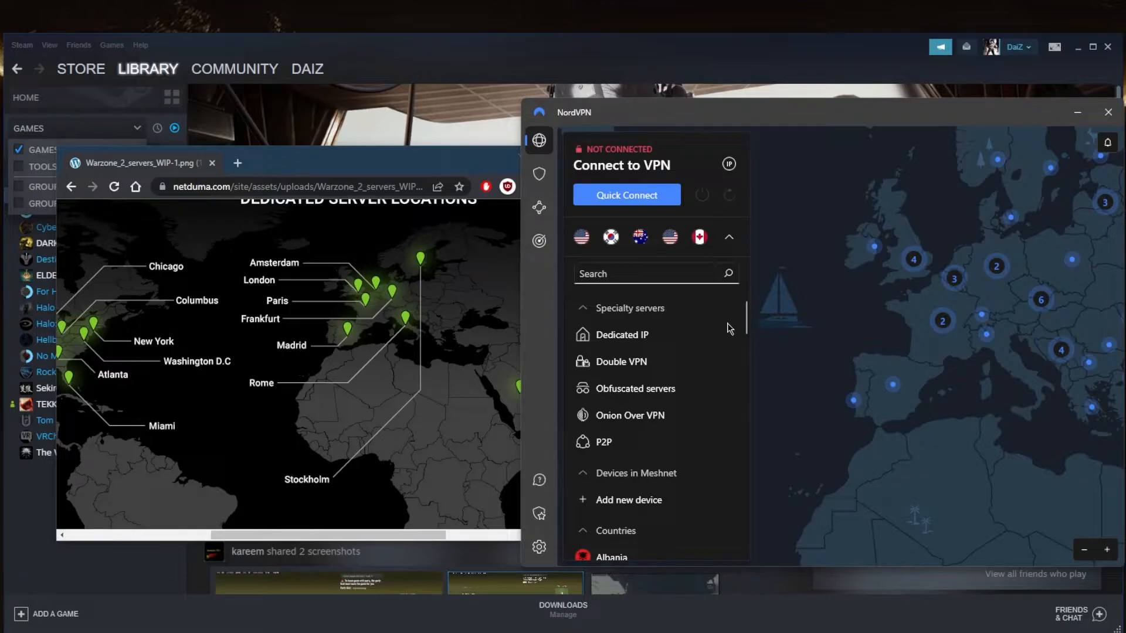
mouse_move(781, 350)
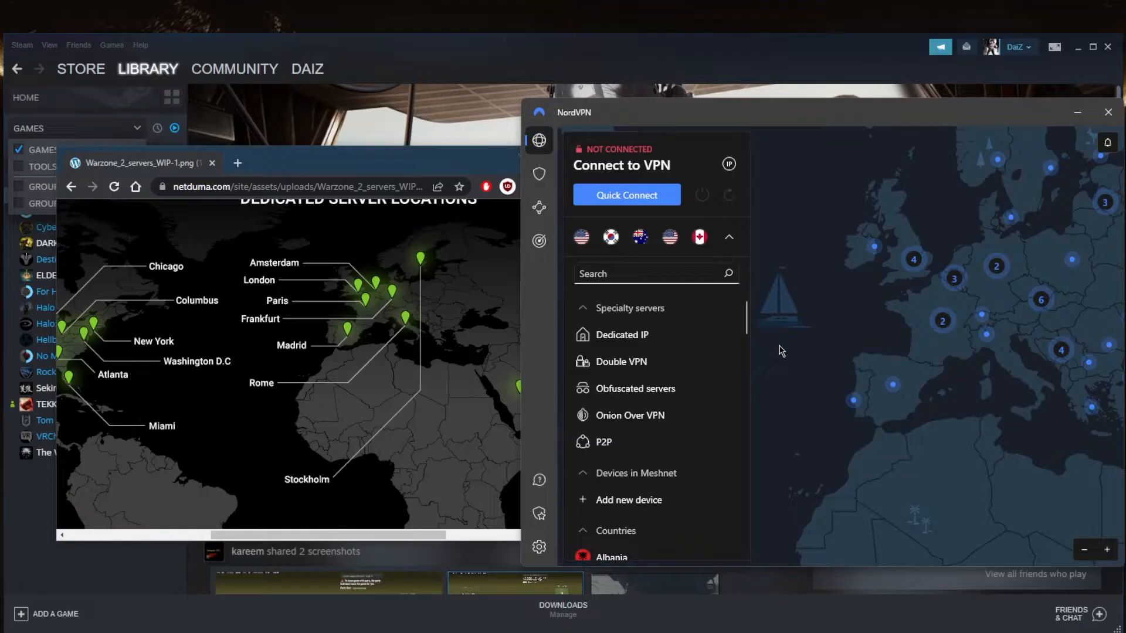
mouse_move(651, 357)
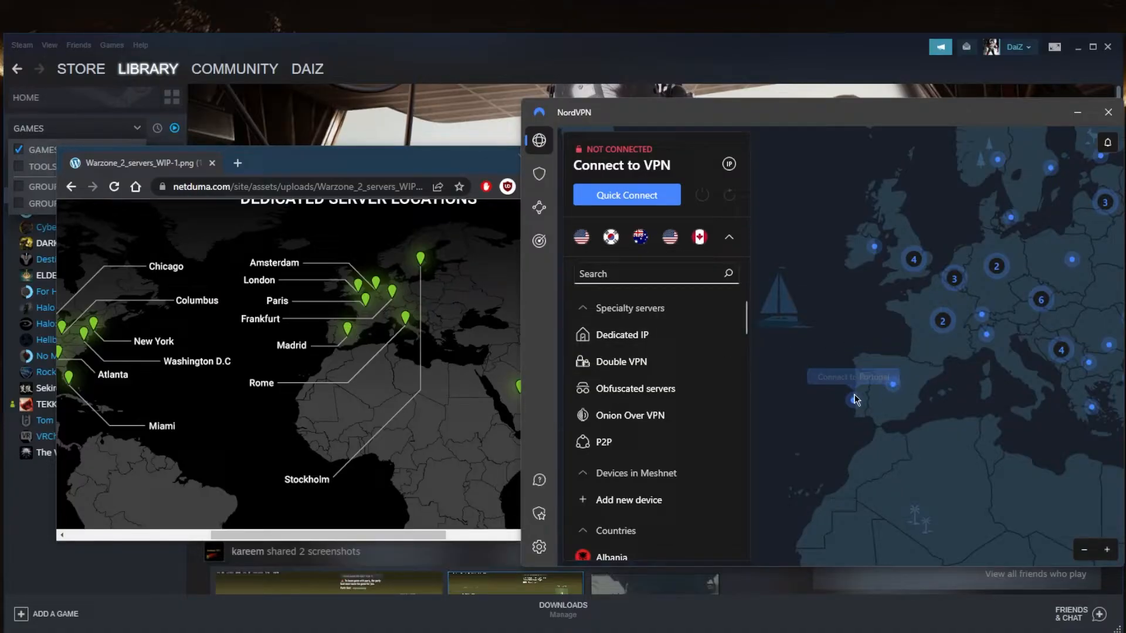
mouse_move(890, 388)
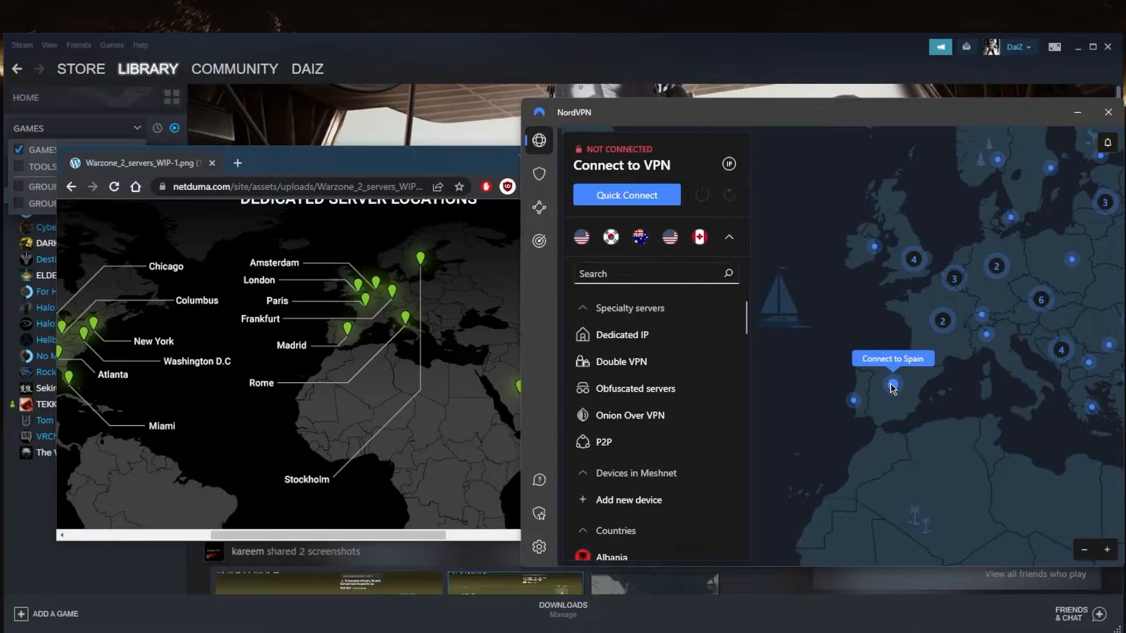
mouse_move(1039, 95)
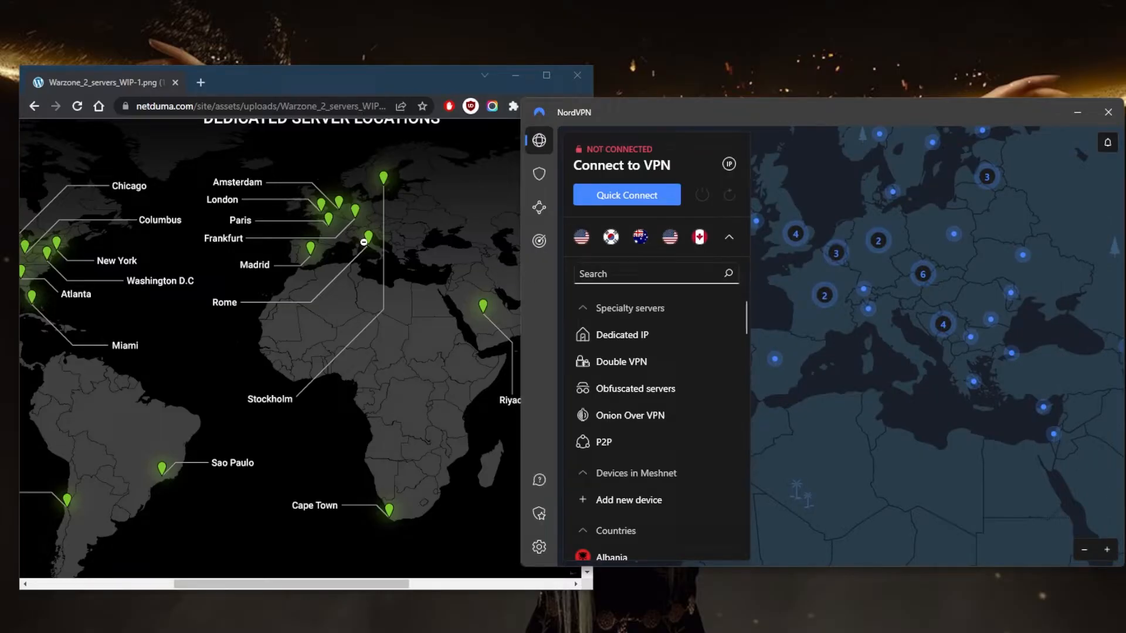
mouse_move(856, 307)
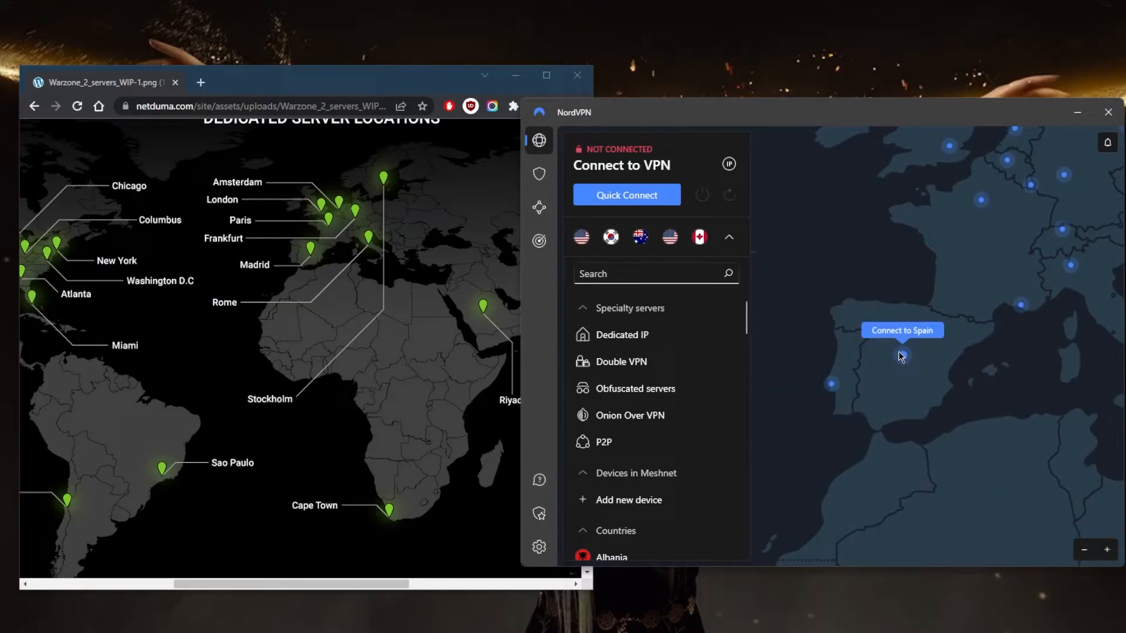
- Connect to a Spain server (Spain #203) from the NordVPN map pin
click(902, 355)
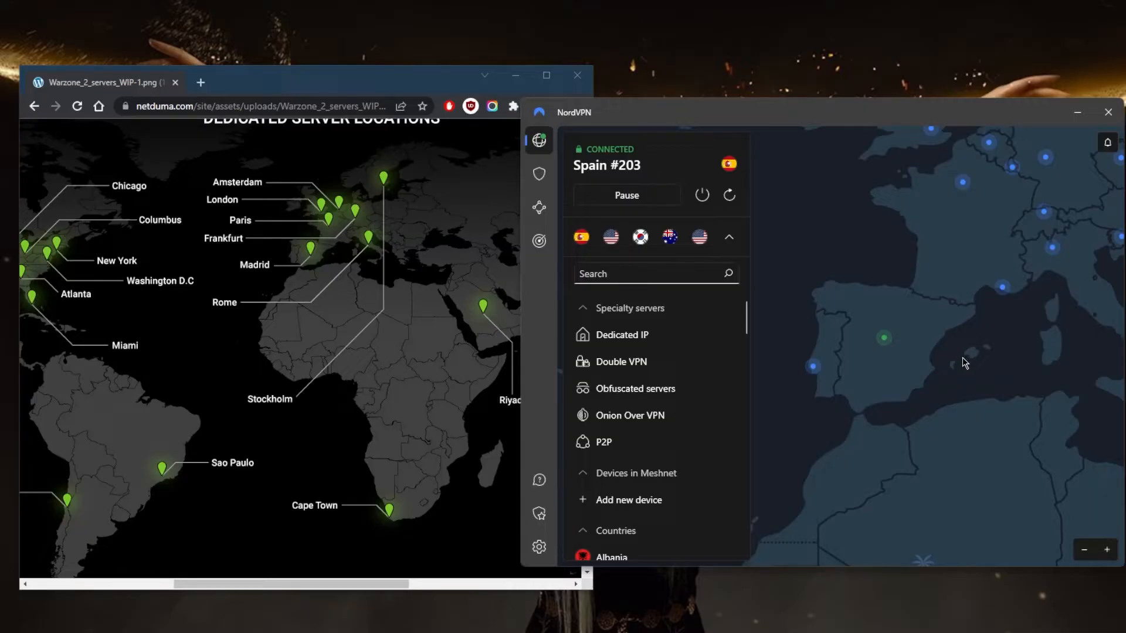
mouse_move(870, 360)
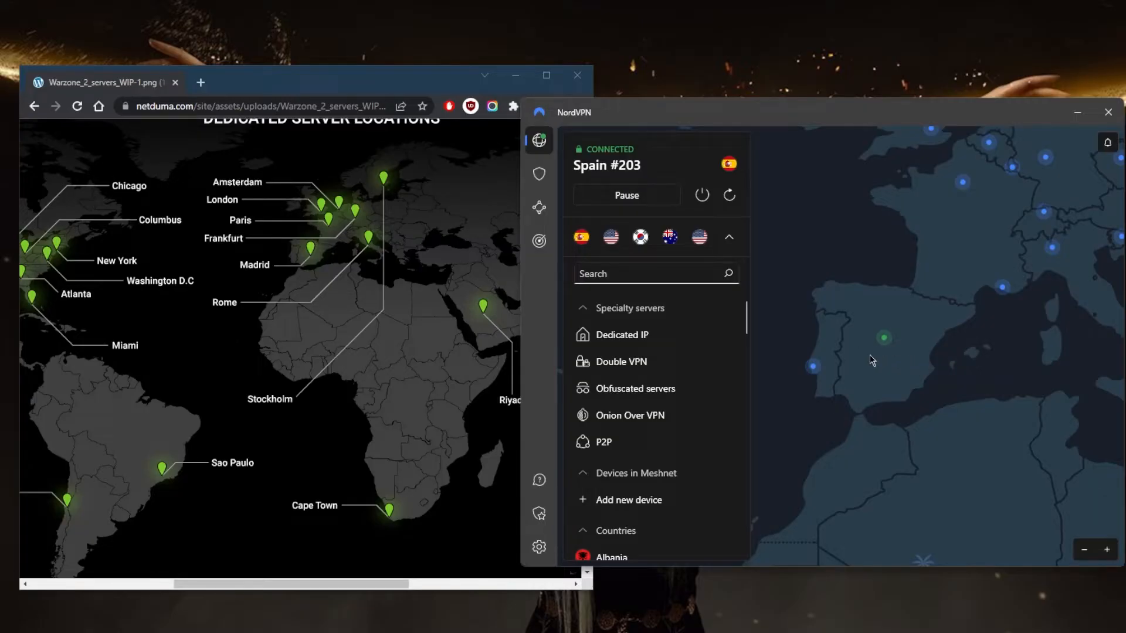
mouse_move(883, 337)
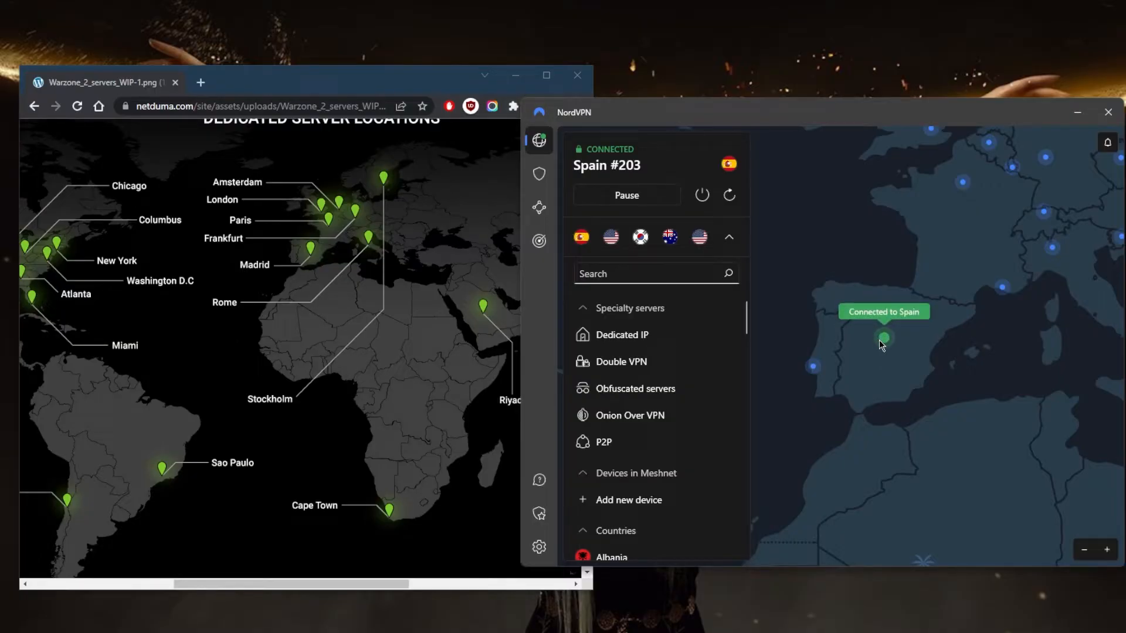
mouse_move(881, 343)
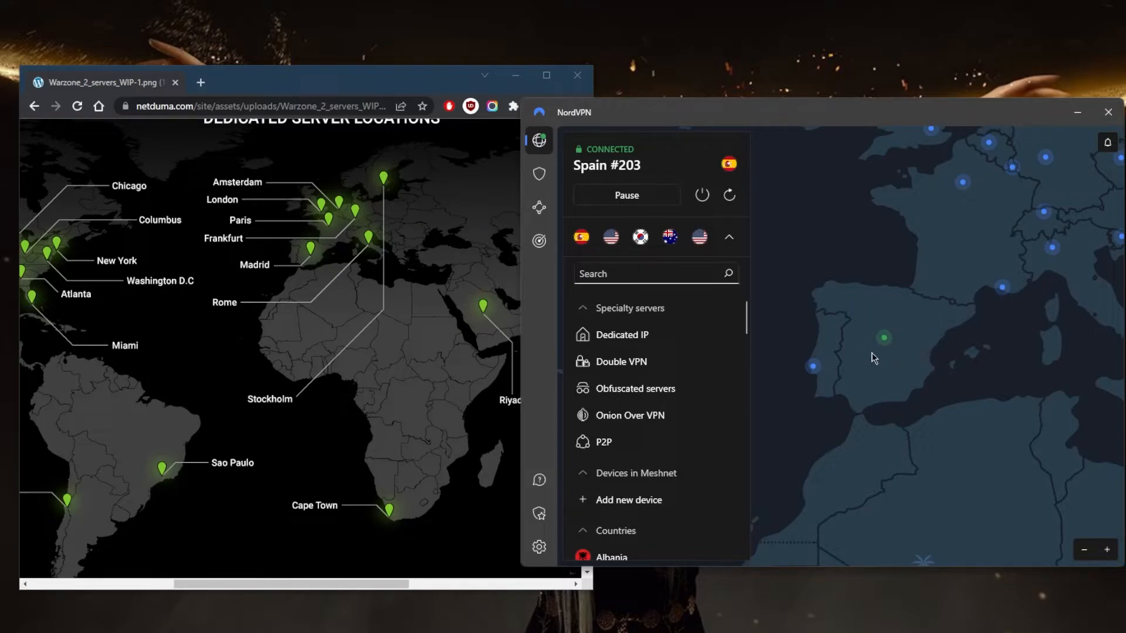
mouse_move(886, 353)
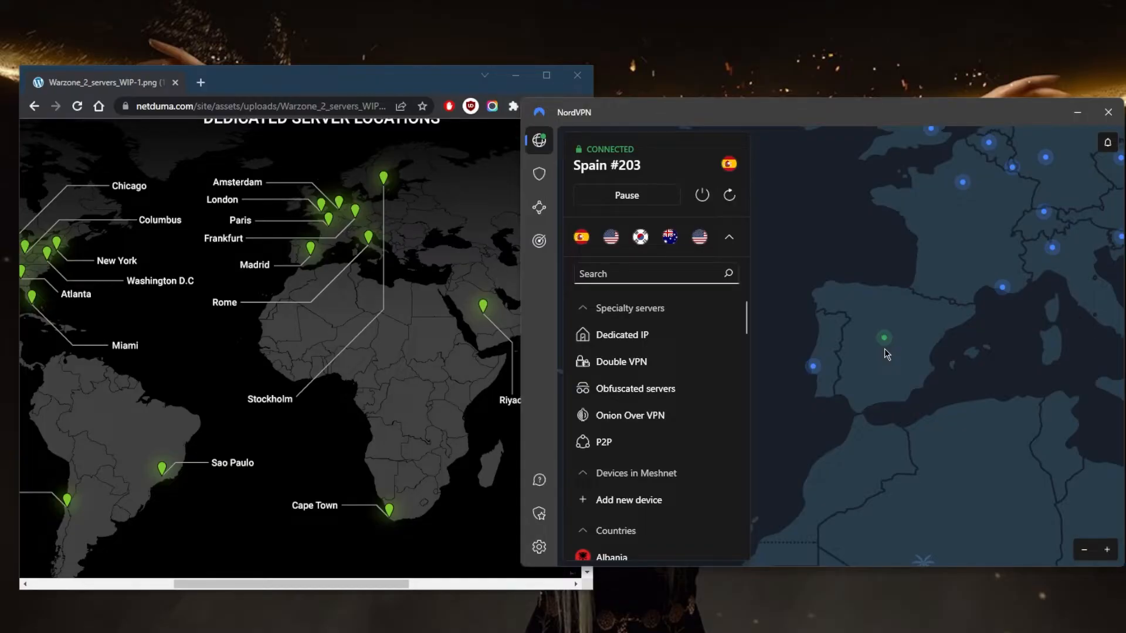
mouse_move(881, 355)
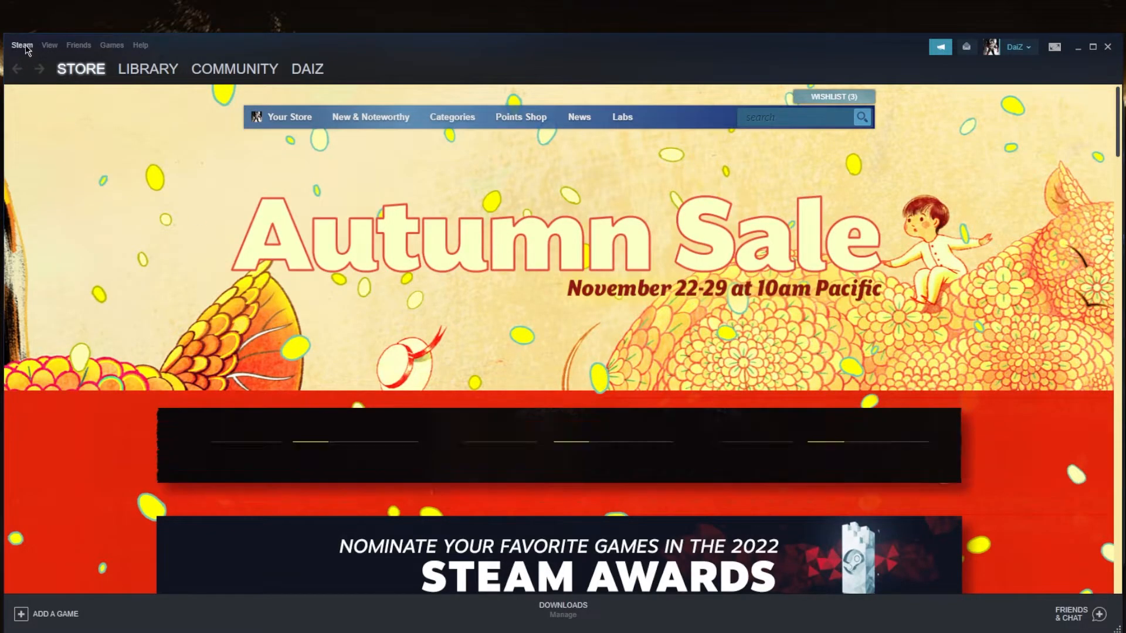
- Set Steam's download region to Spain - Madrid and confirm with OK
click(21, 45)
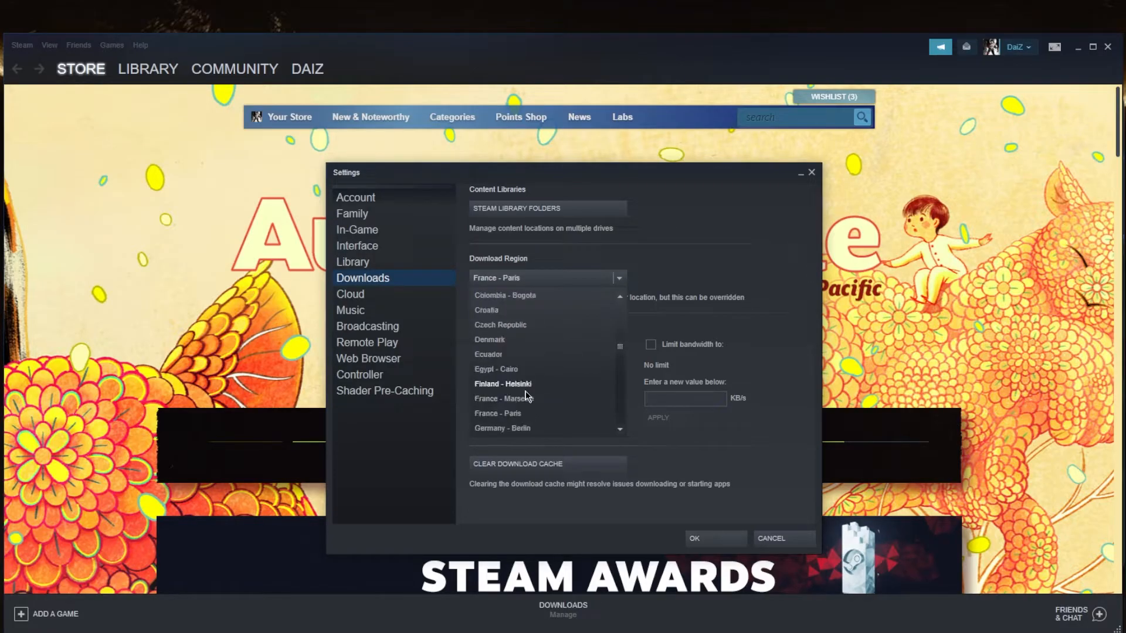
scroll(down, 3)
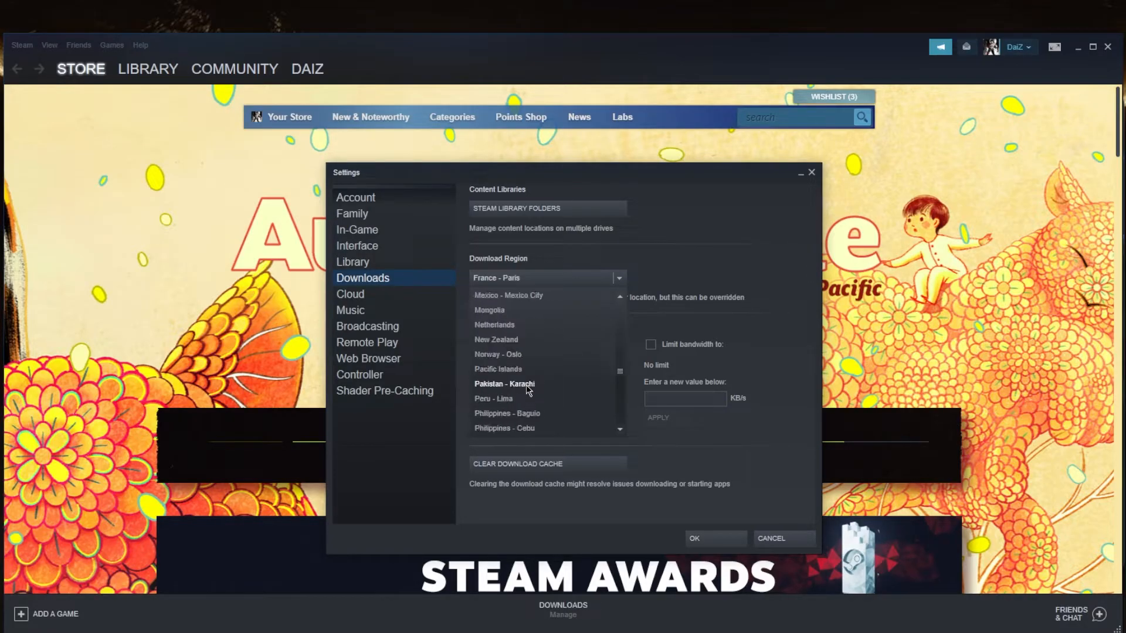
scroll(down, 3)
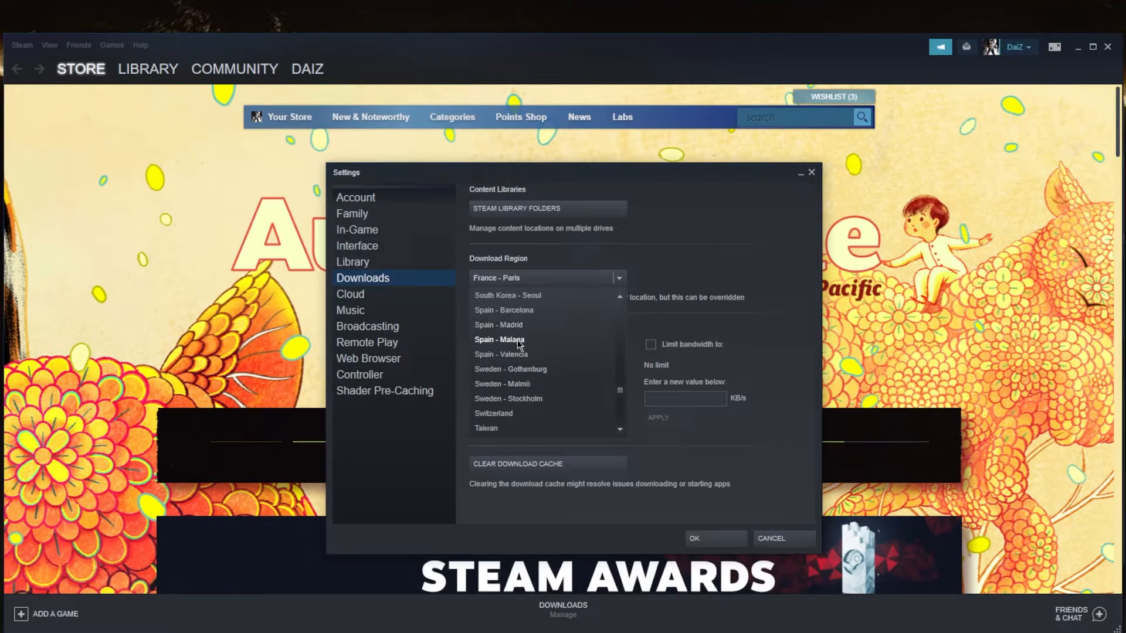
click(497, 325)
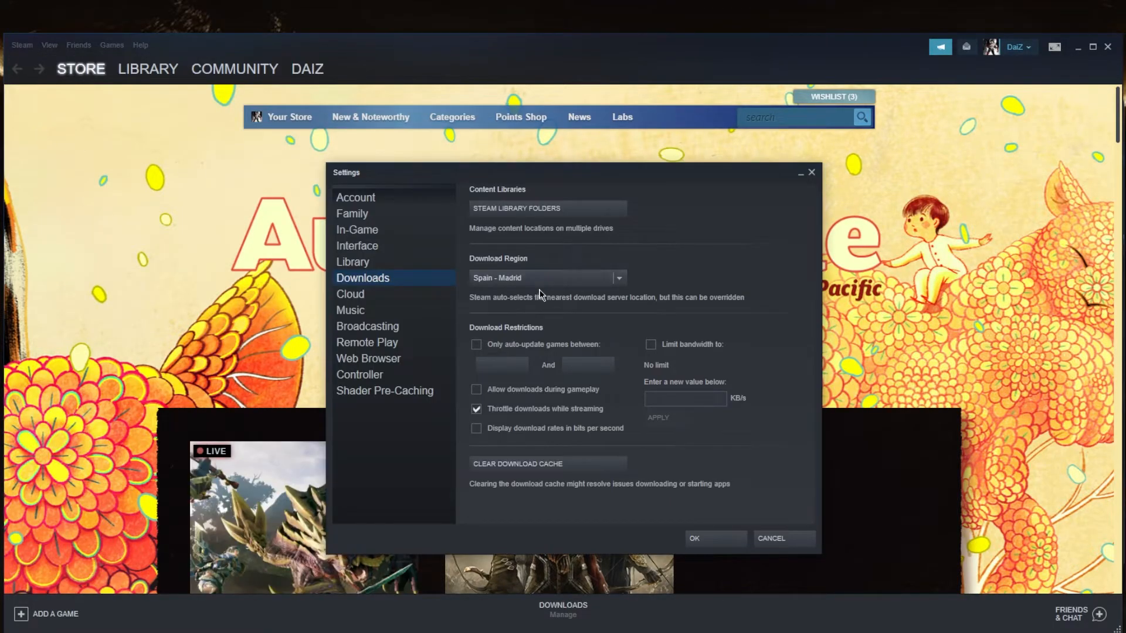
click(692, 538)
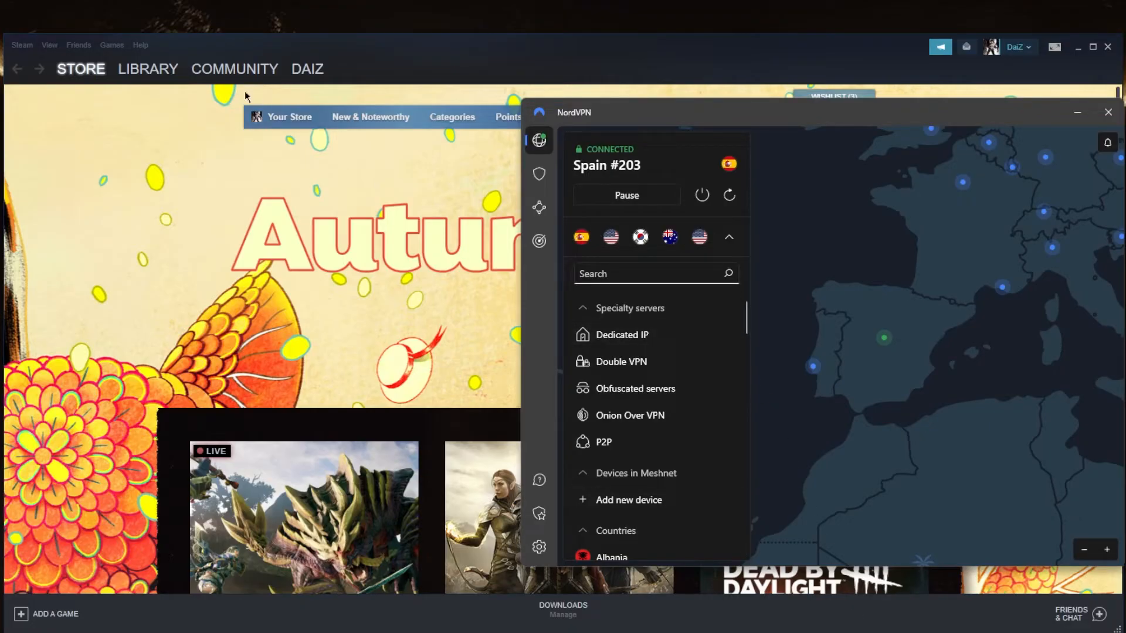
click(148, 69)
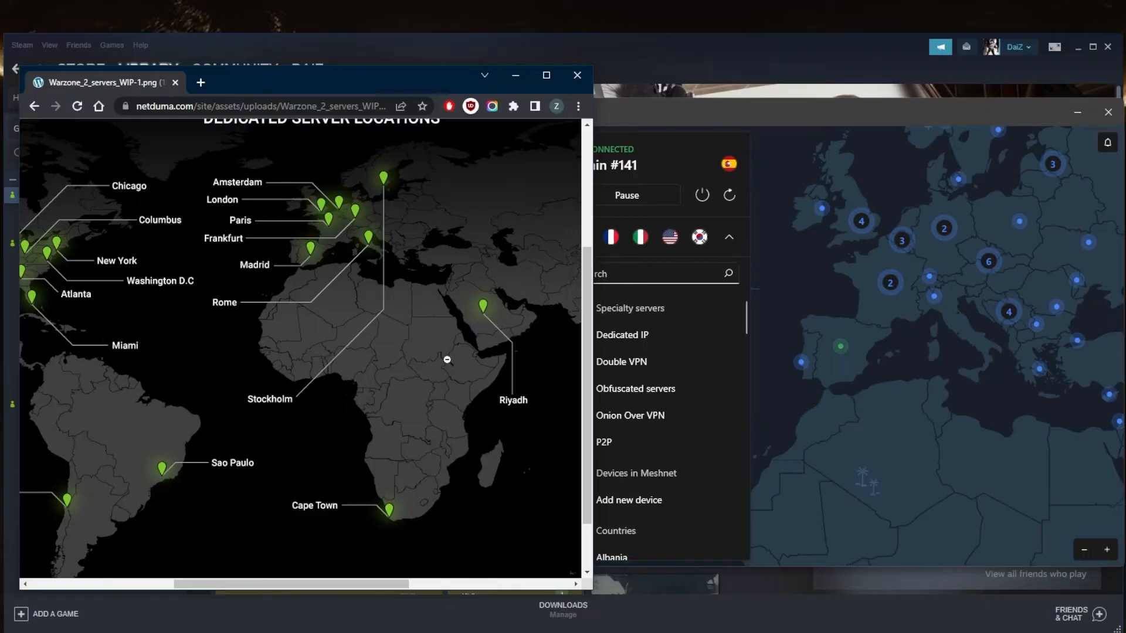
mouse_move(475, 395)
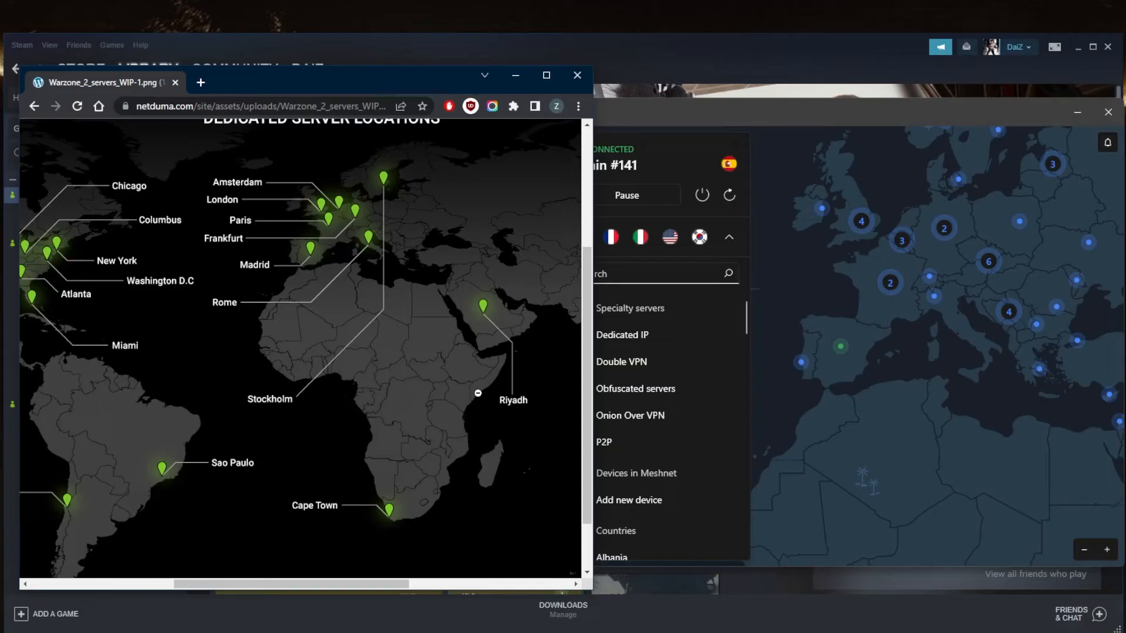
mouse_move(775, 271)
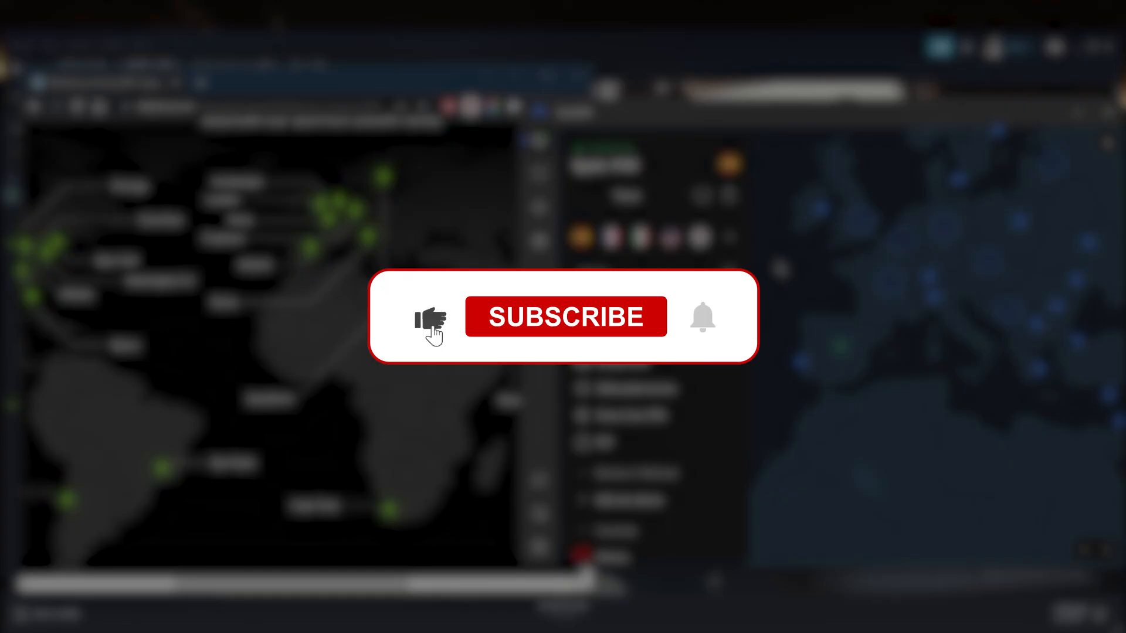
click(564, 316)
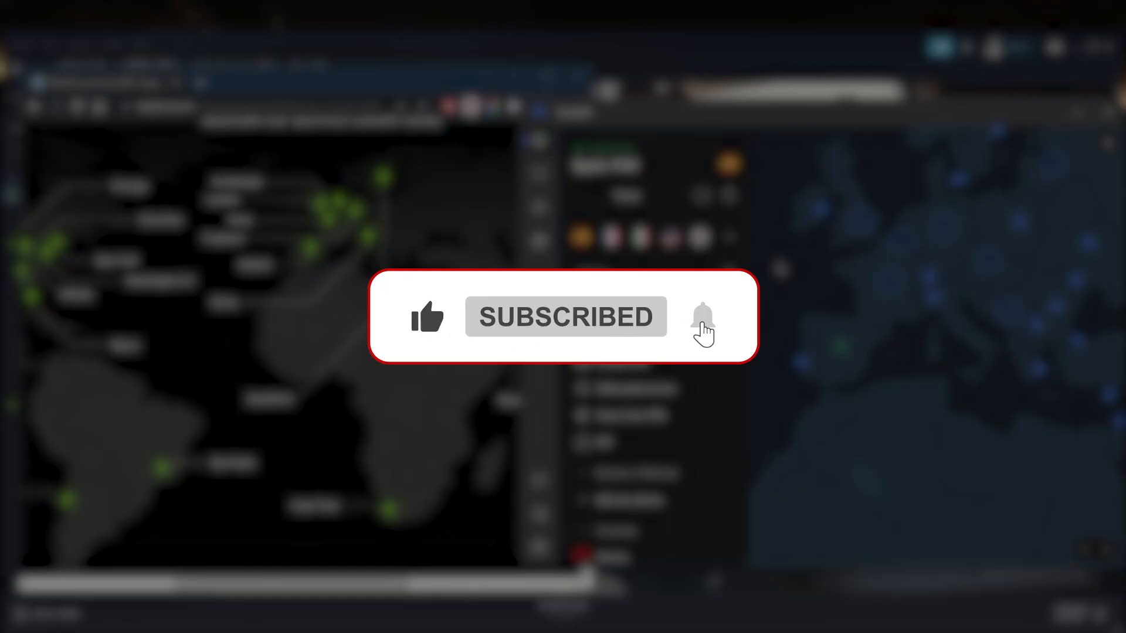